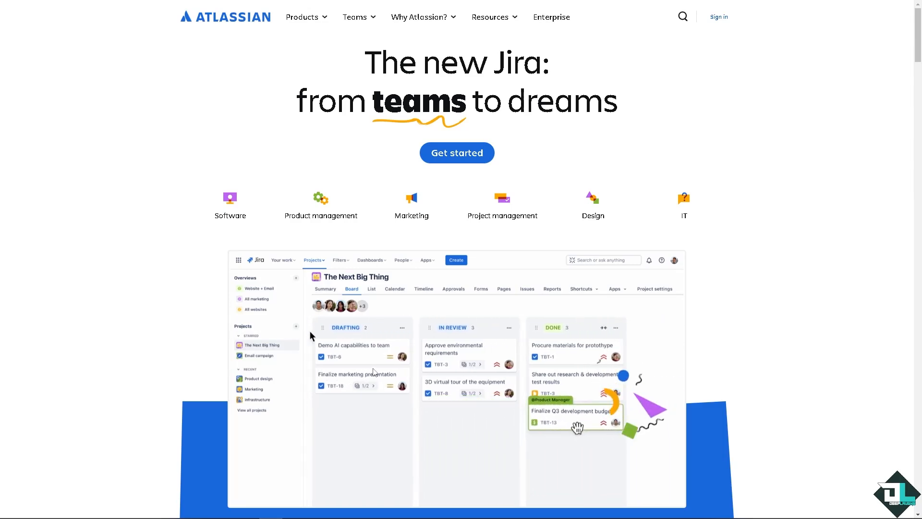
# - Navigate from the Atlassian homepage to the Jira product page with its free trial offer
pyautogui.click(424, 289)
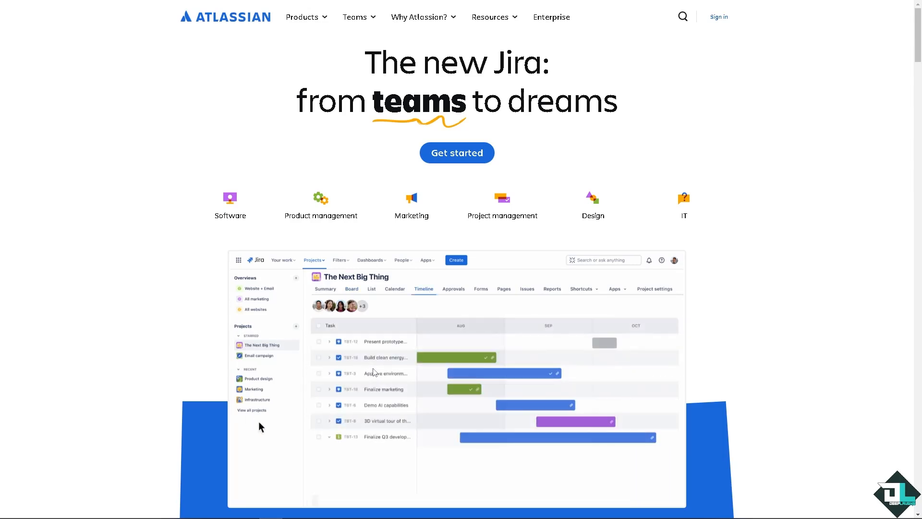
pyautogui.click(329, 404)
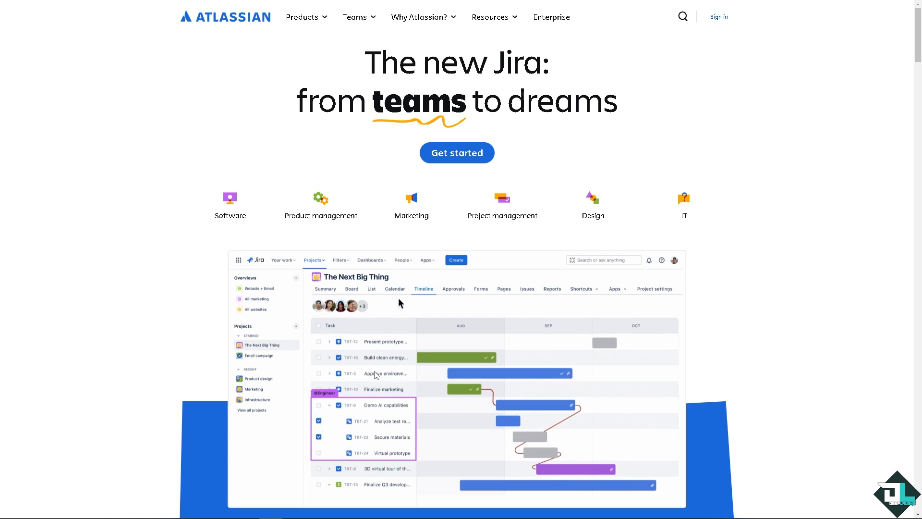
pyautogui.click(395, 289)
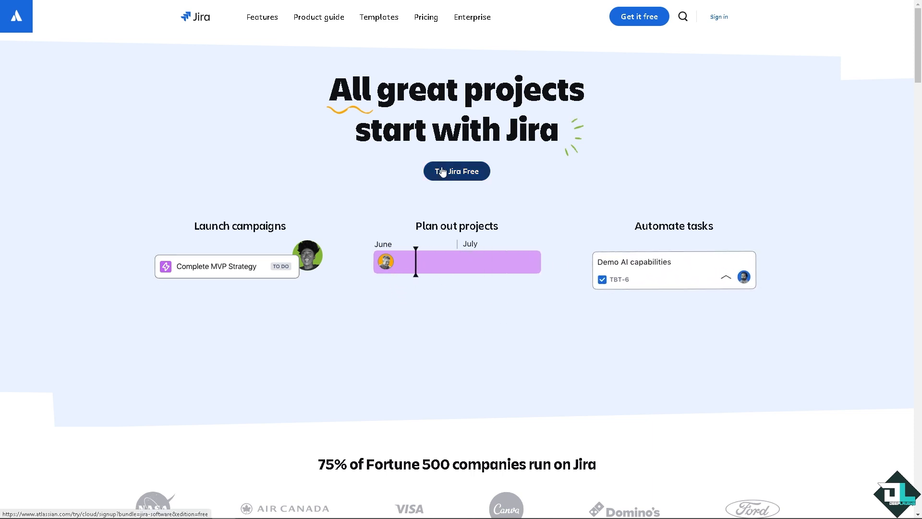
# - Enter the Jira workspace via Try Jira Free and open the export-backlog issue
pyautogui.click(456, 171)
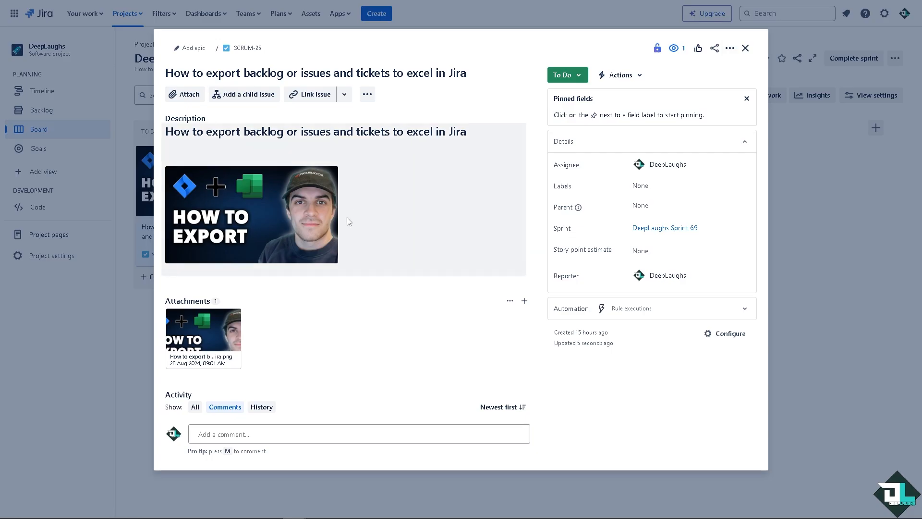
pyautogui.moveTo(401, 254)
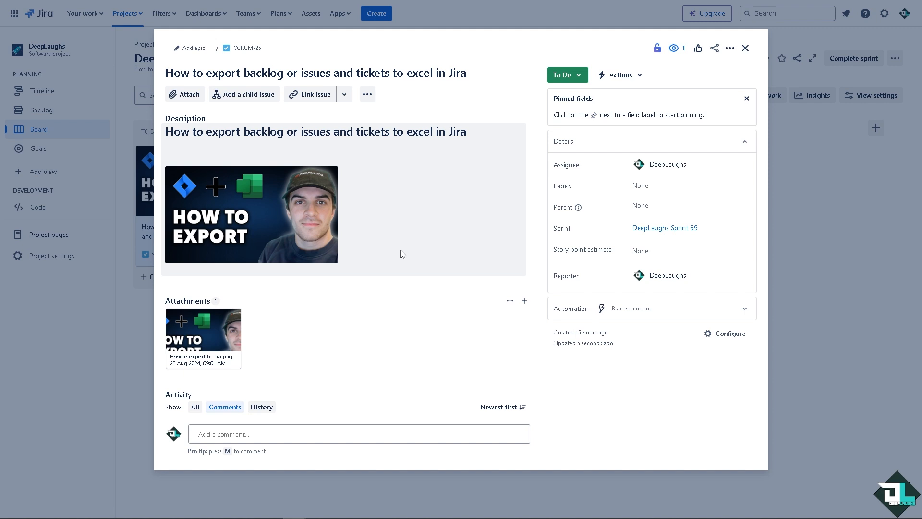
pyautogui.moveTo(400, 259)
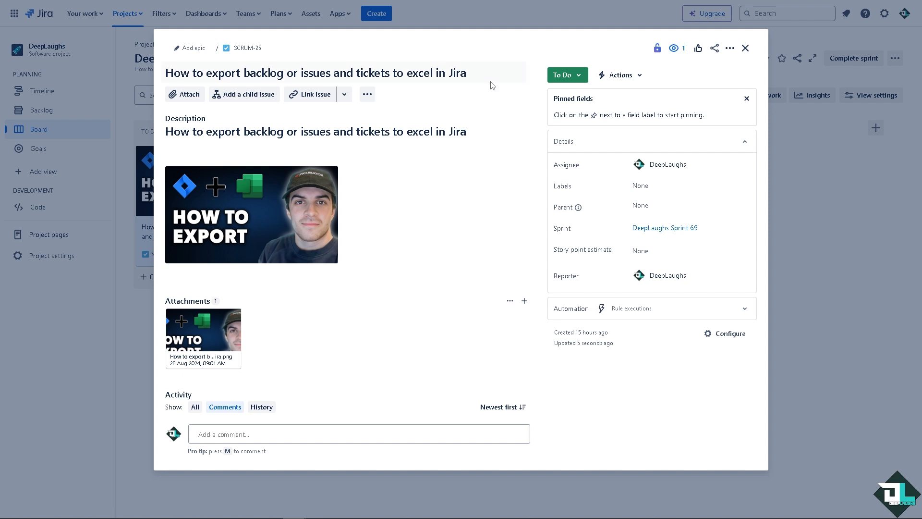
pyautogui.moveTo(745, 48)
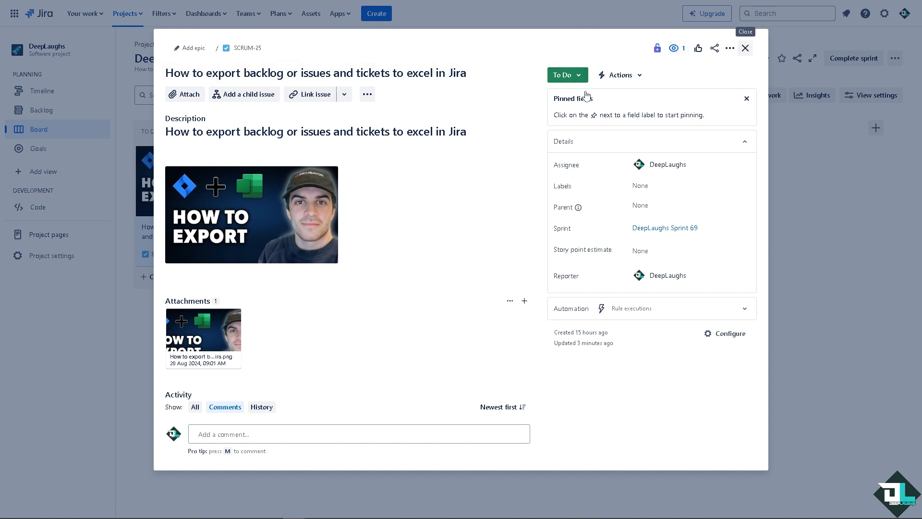
# - Close the issue and view all saved filters, showing 'Filter for REQ'
pyautogui.click(745, 48)
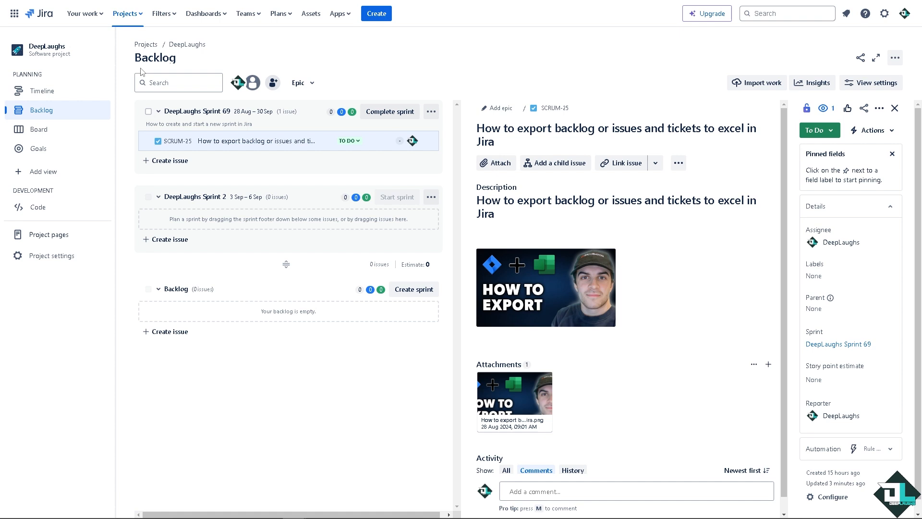
pyautogui.moveTo(163, 12)
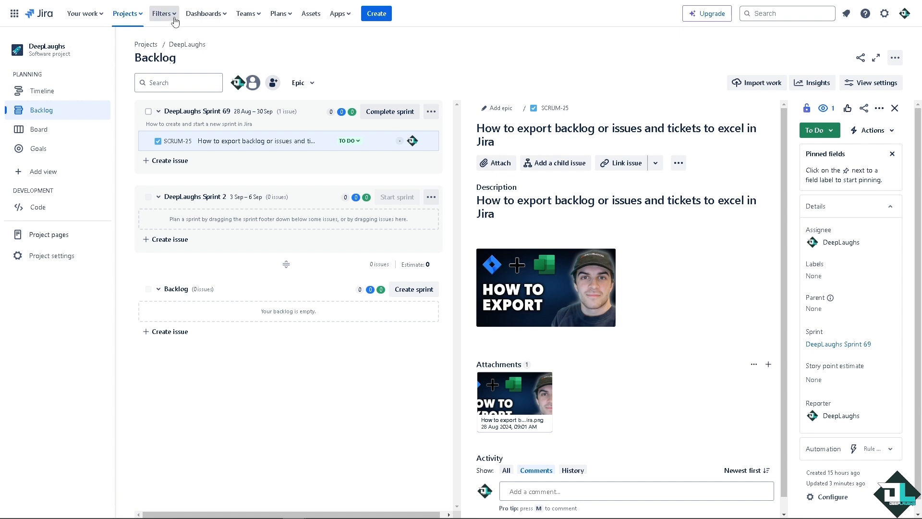
pyautogui.click(163, 13)
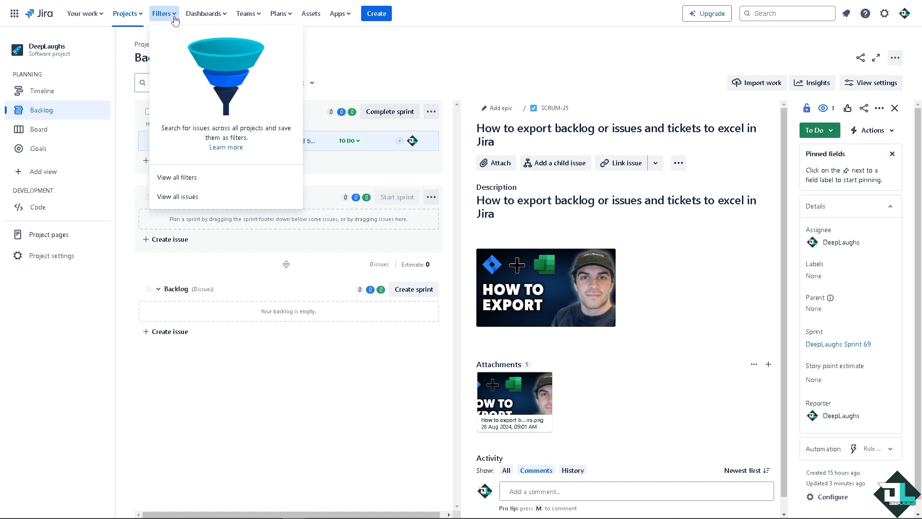
pyautogui.moveTo(189, 180)
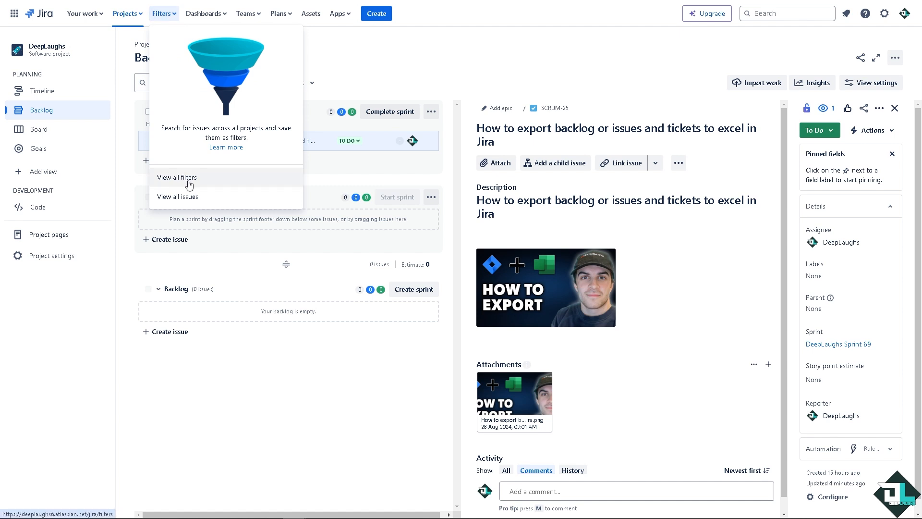
pyautogui.moveTo(193, 185)
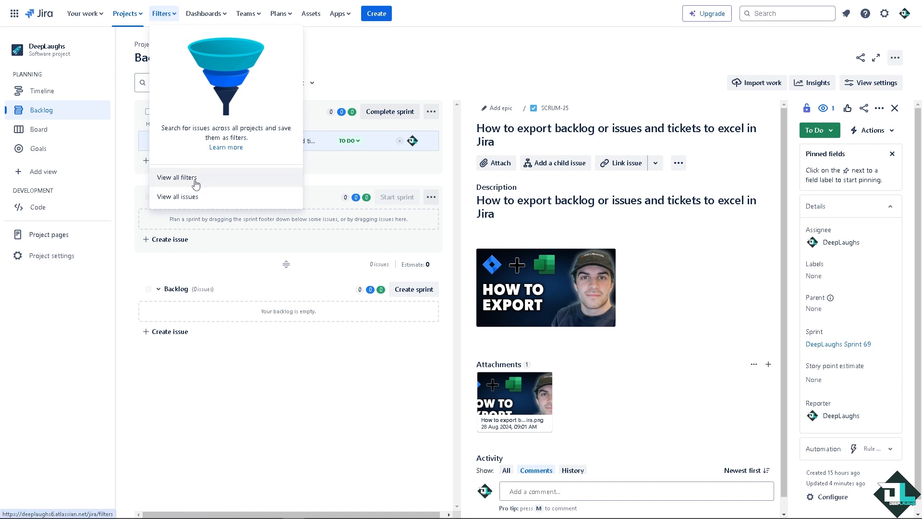
pyautogui.click(176, 177)
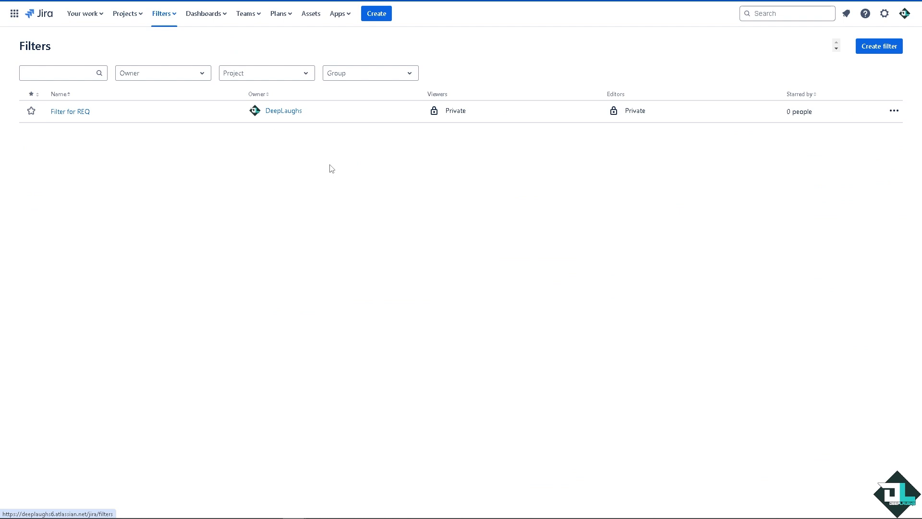
pyautogui.moveTo(318, 89)
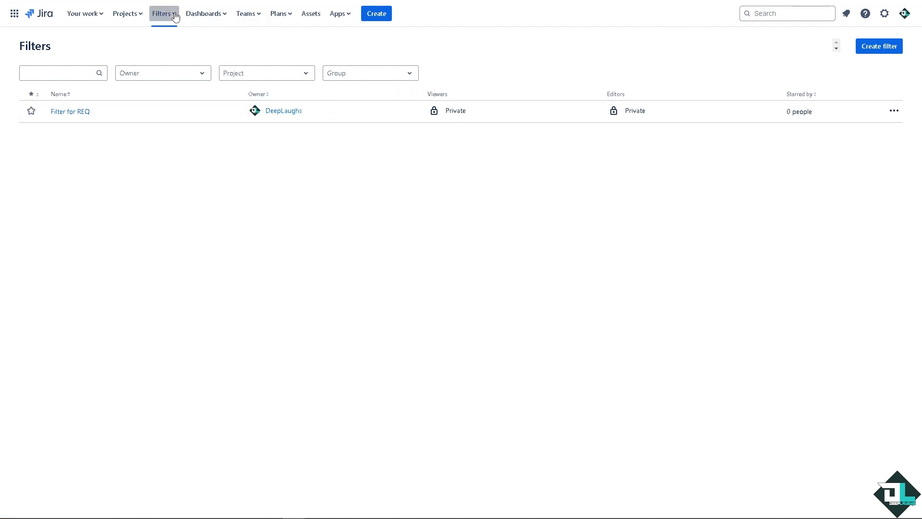
# - Filter the issue search to issues created within the last 30 days, reviewing project, type, status and assignee choices
pyautogui.click(163, 12)
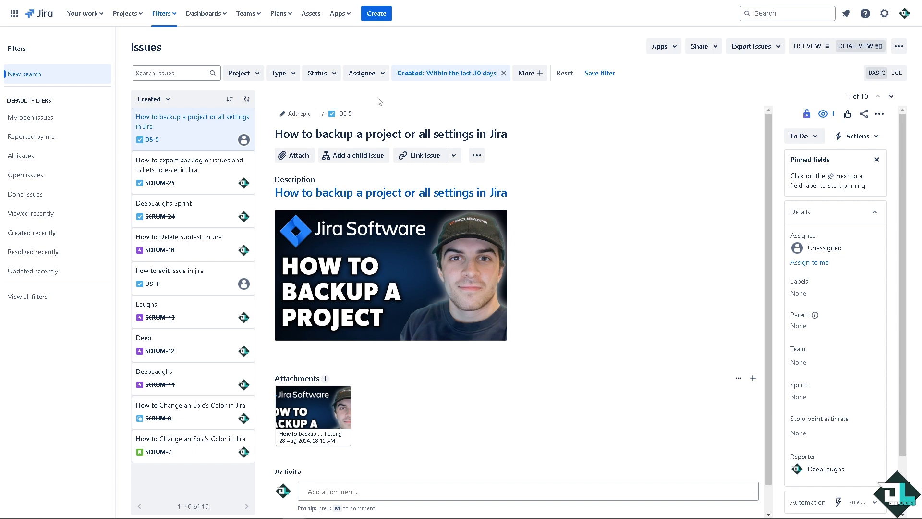
pyautogui.moveTo(333, 114)
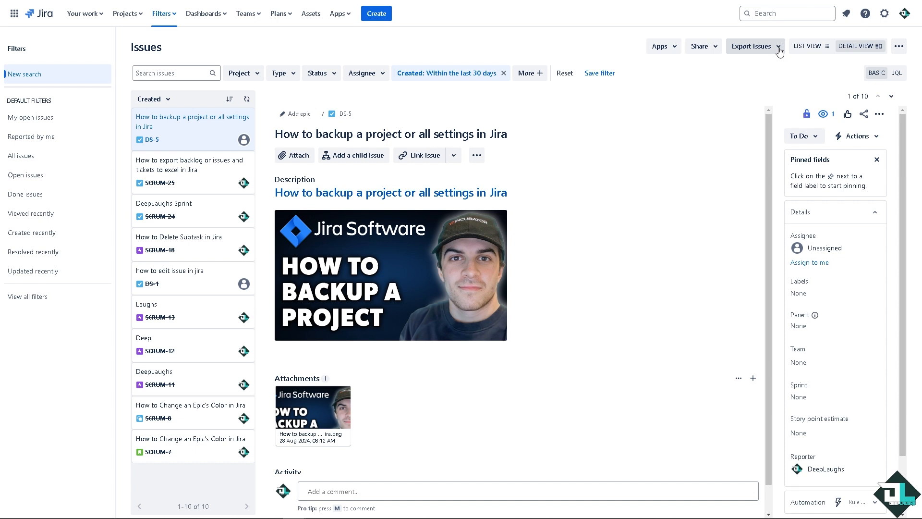
pyautogui.moveTo(778, 51)
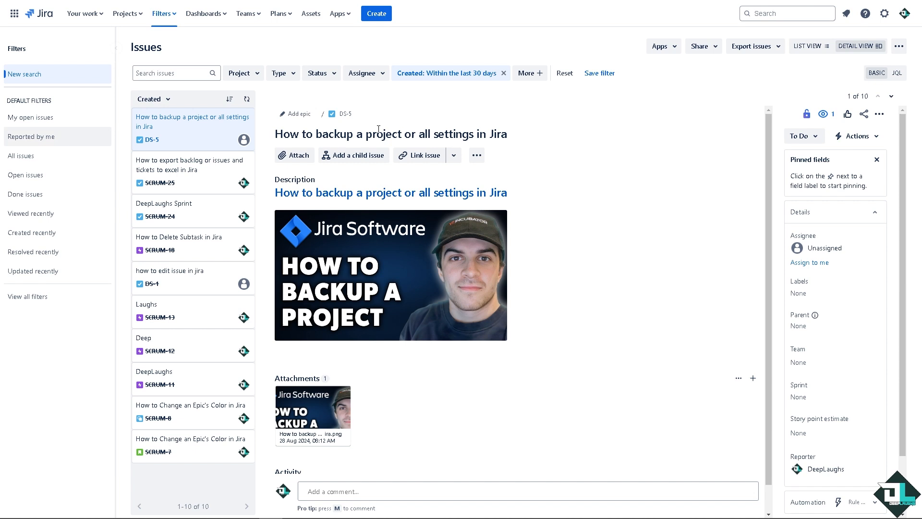
pyautogui.click(240, 73)
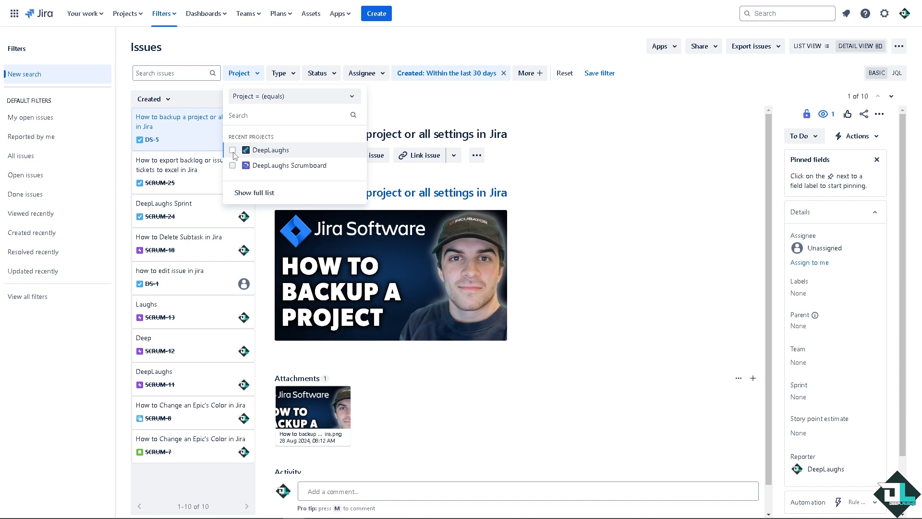
pyautogui.click(282, 73)
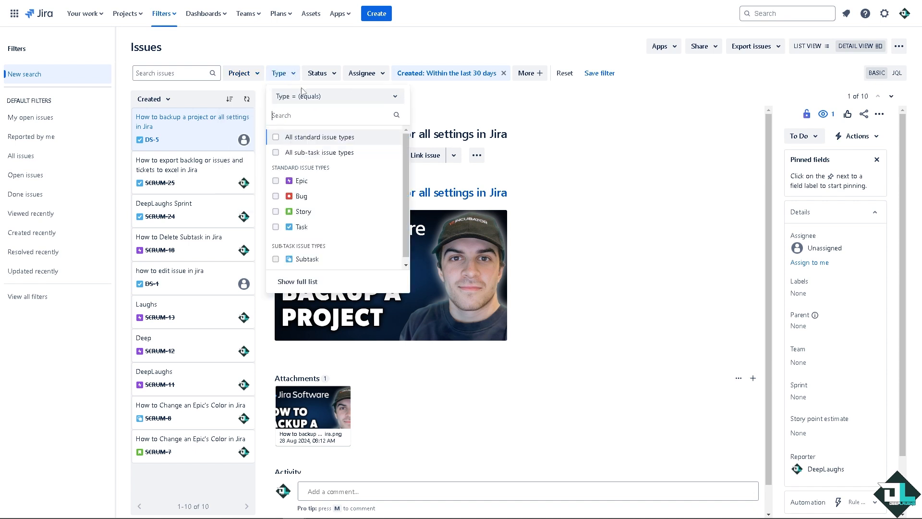
pyautogui.moveTo(283, 146)
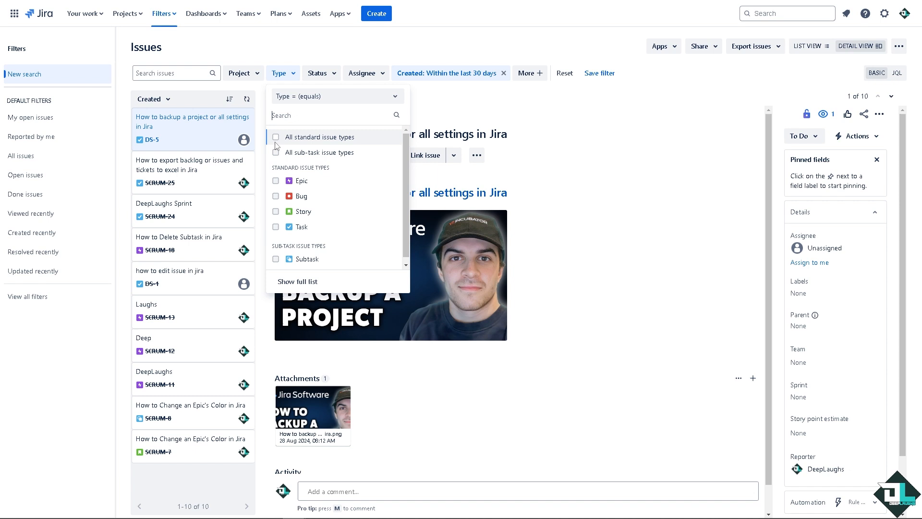
pyautogui.moveTo(277, 145)
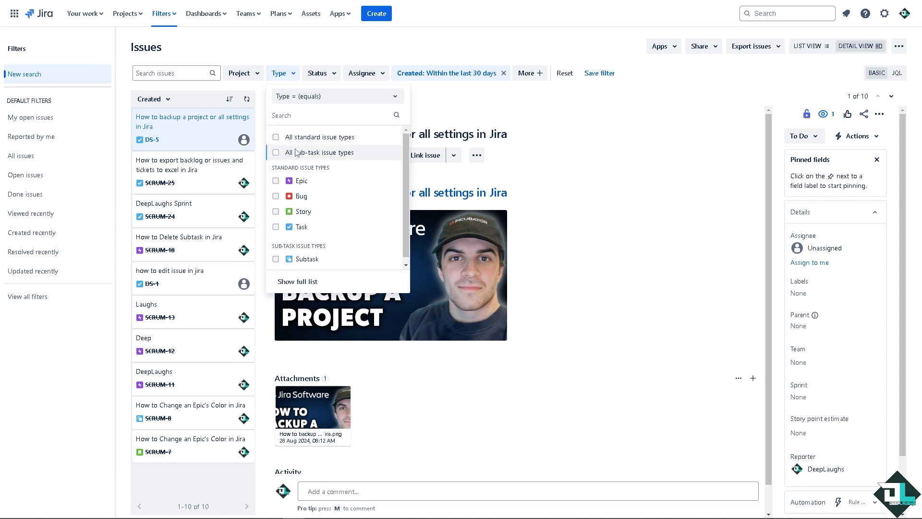
pyautogui.click(321, 73)
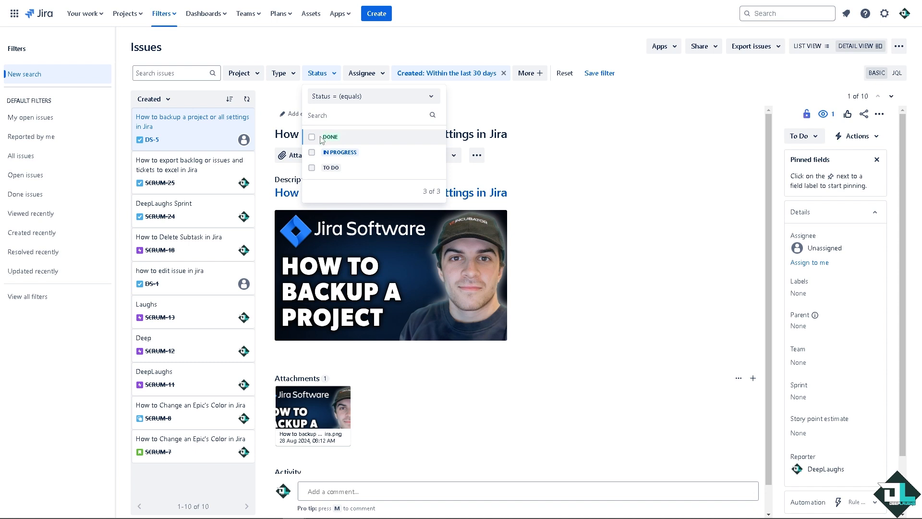
pyautogui.moveTo(316, 163)
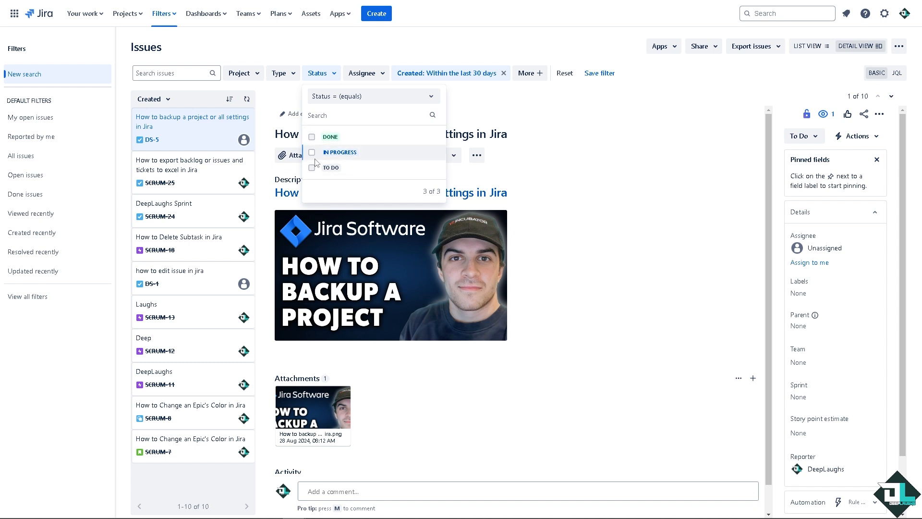
pyautogui.click(363, 73)
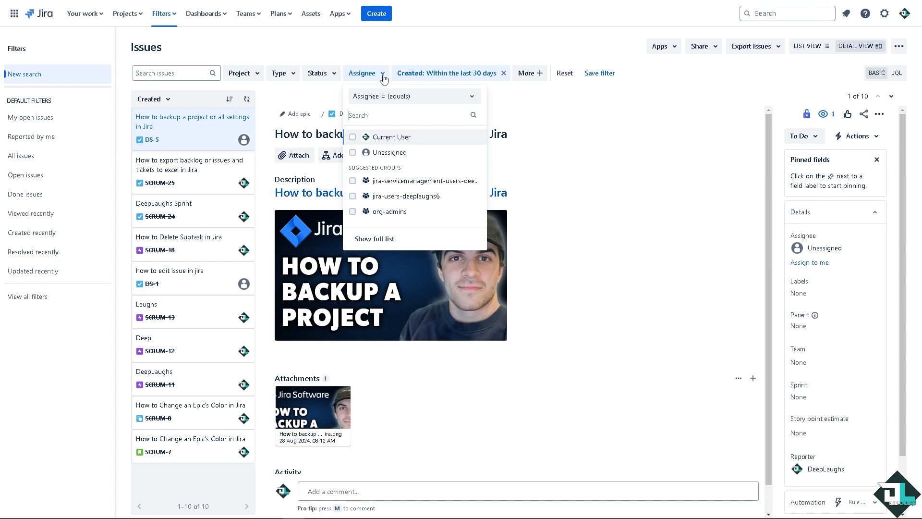
pyautogui.moveTo(527, 73)
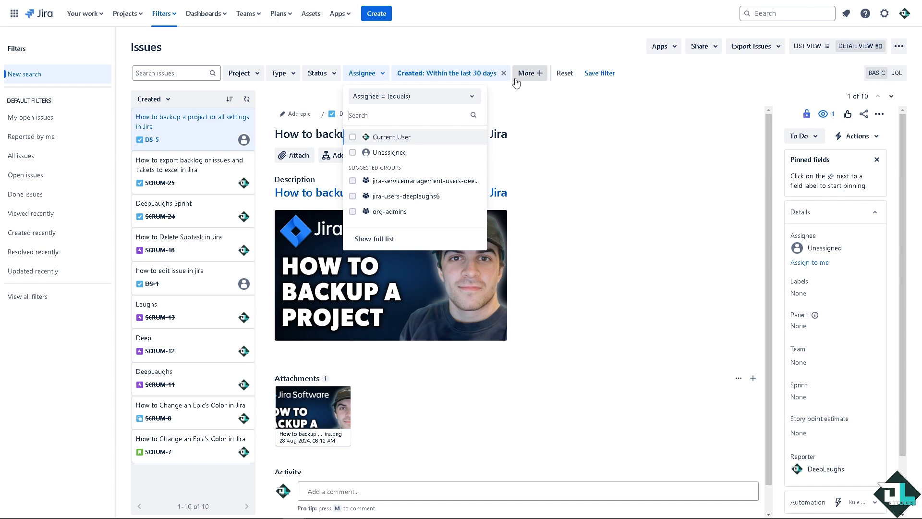
pyautogui.click(527, 73)
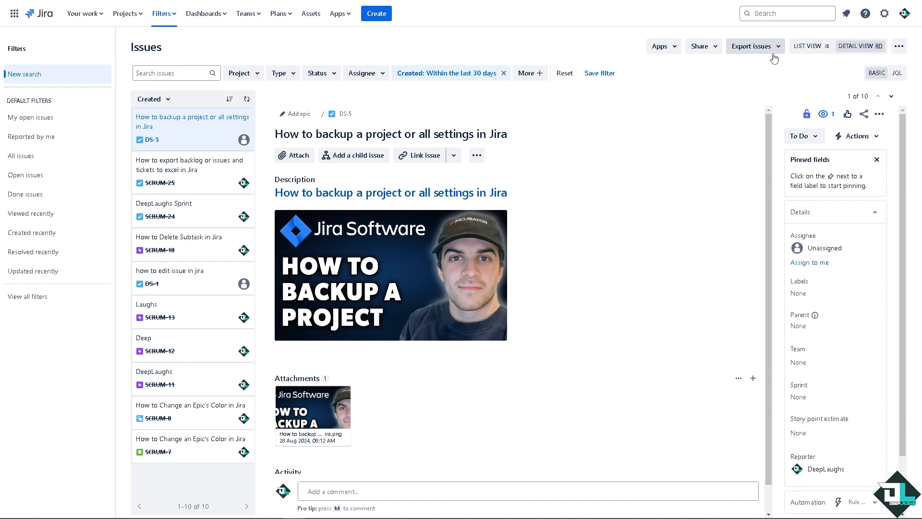
# - Export the filtered issues as Excel CSV with all fields
pyautogui.click(755, 46)
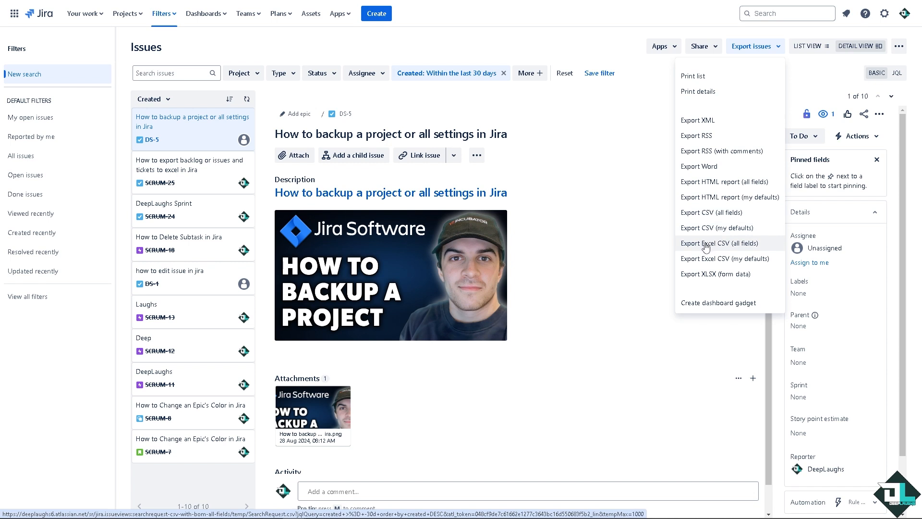
pyautogui.moveTo(725, 259)
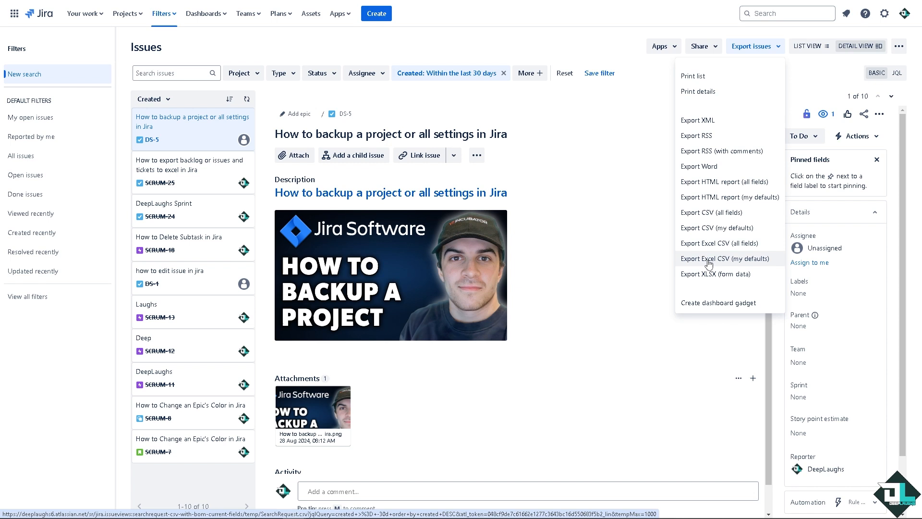
pyautogui.moveTo(709, 263)
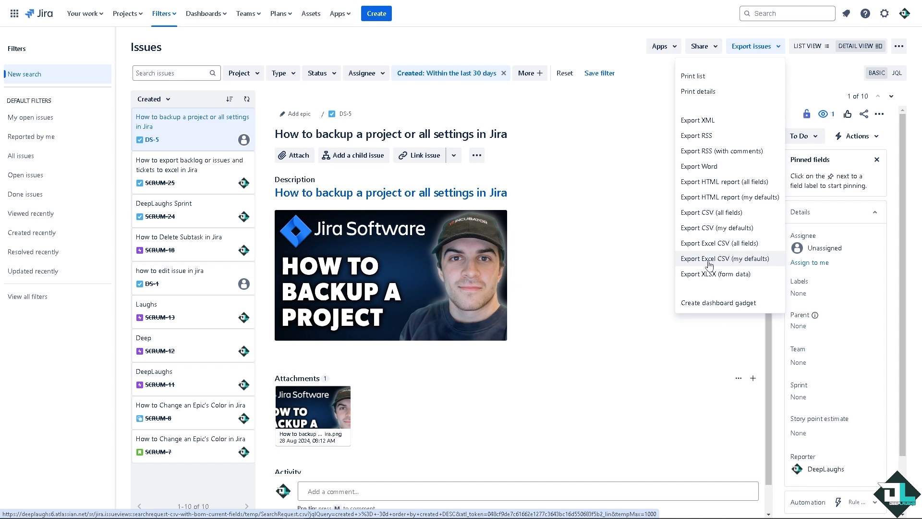
pyautogui.moveTo(719, 255)
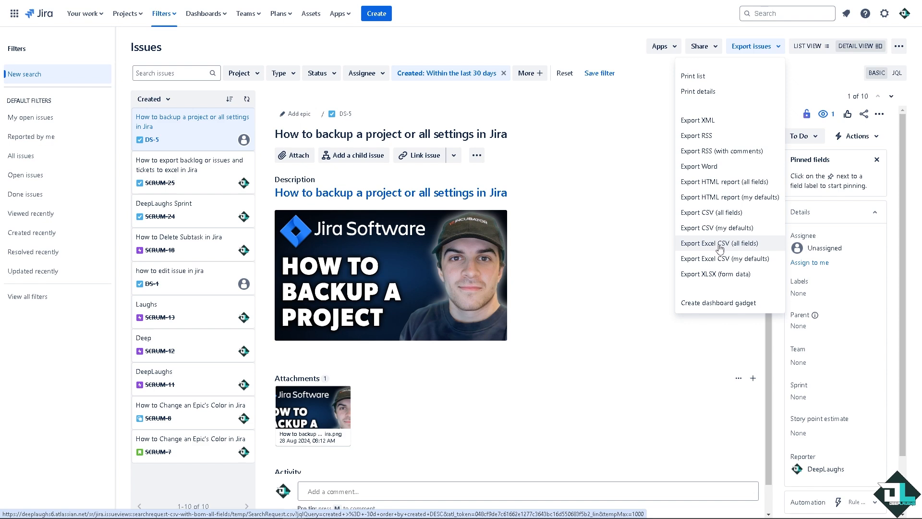
pyautogui.click(719, 243)
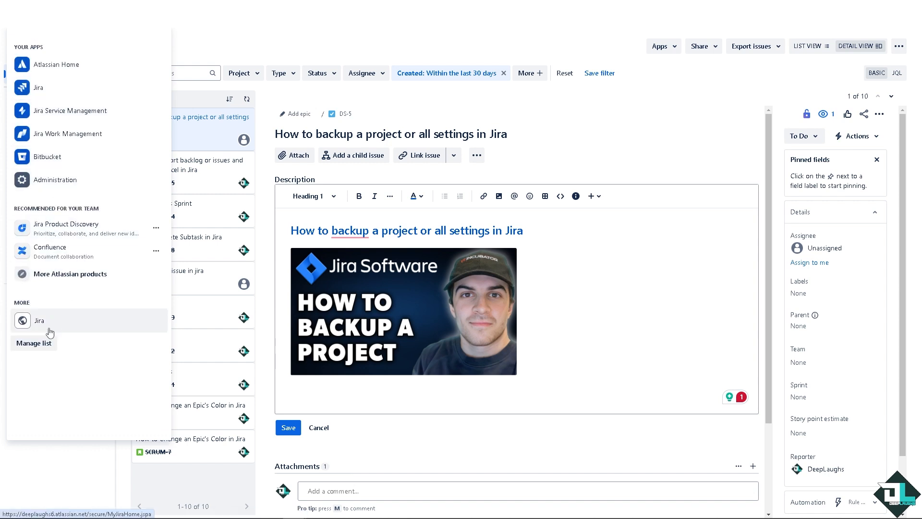
pyautogui.moveTo(70, 278)
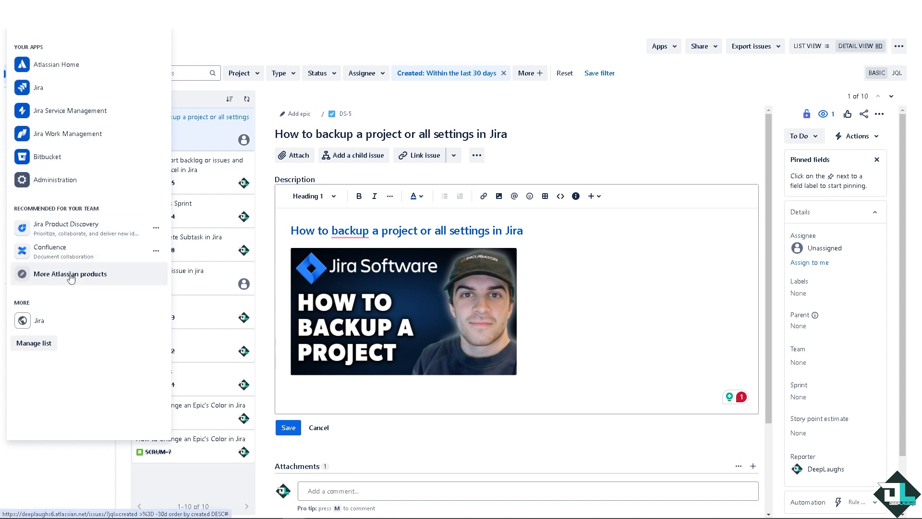
# - Show the More Atlassian products page from the app switcher
pyautogui.click(70, 274)
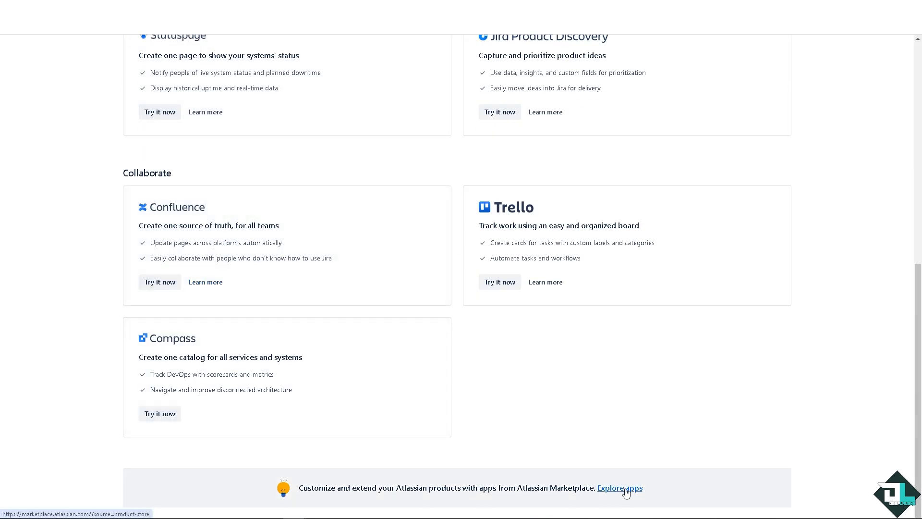
# - Search Marketplace apps for 'Export Excel' and open Better Excel Exporter for Jira
pyautogui.click(619, 488)
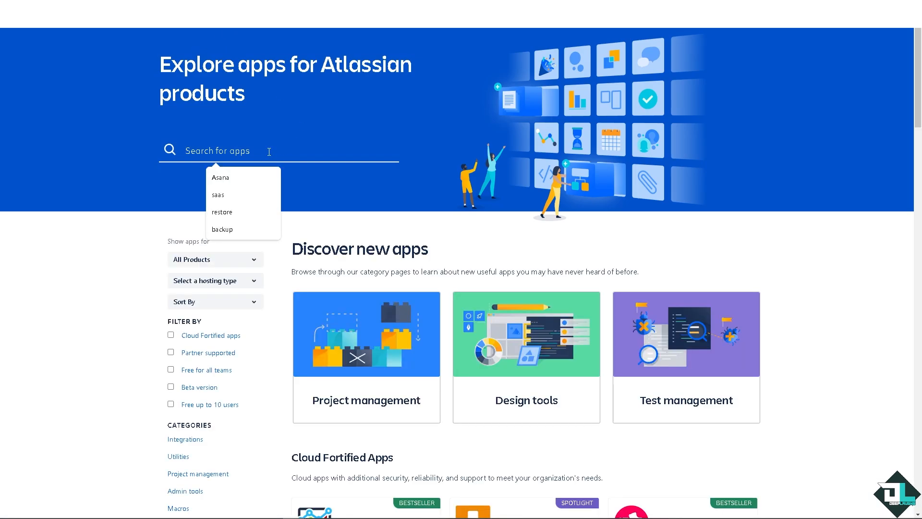
pyautogui.write('Expor')
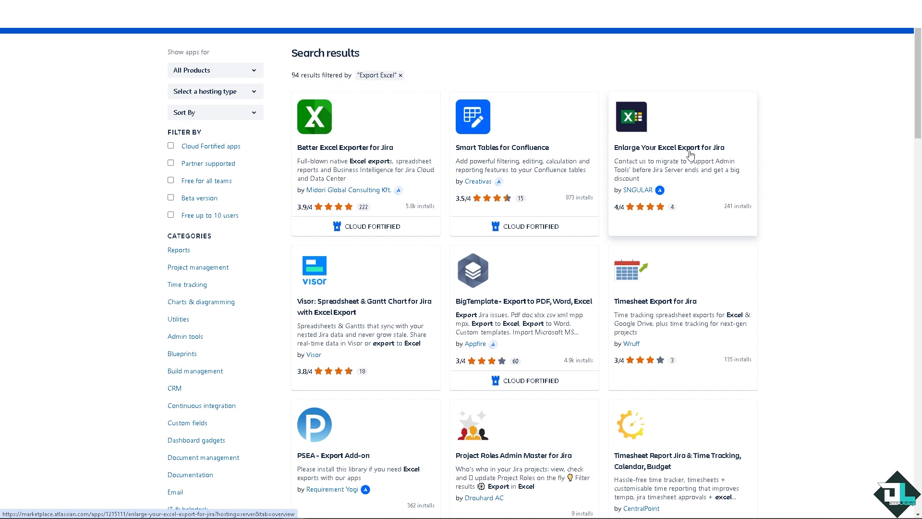
pyautogui.moveTo(330, 150)
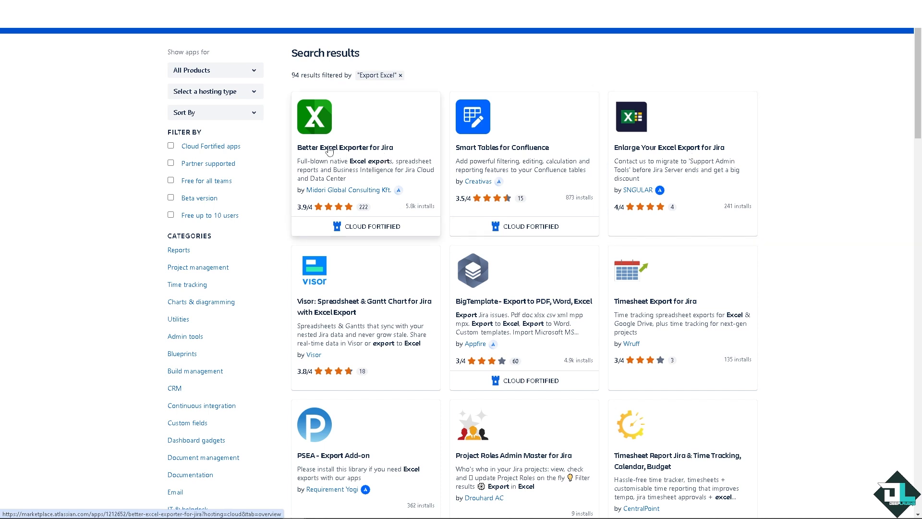
pyautogui.click(344, 147)
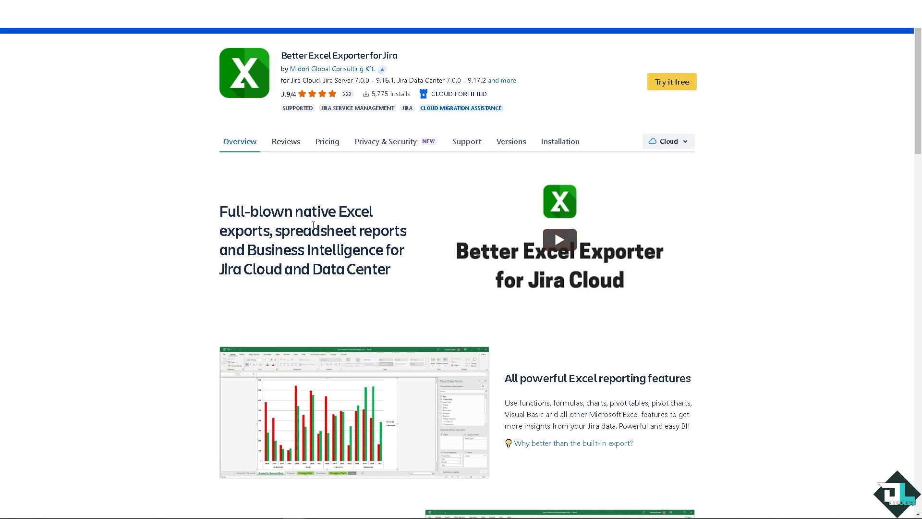
pyautogui.moveTo(219, 273)
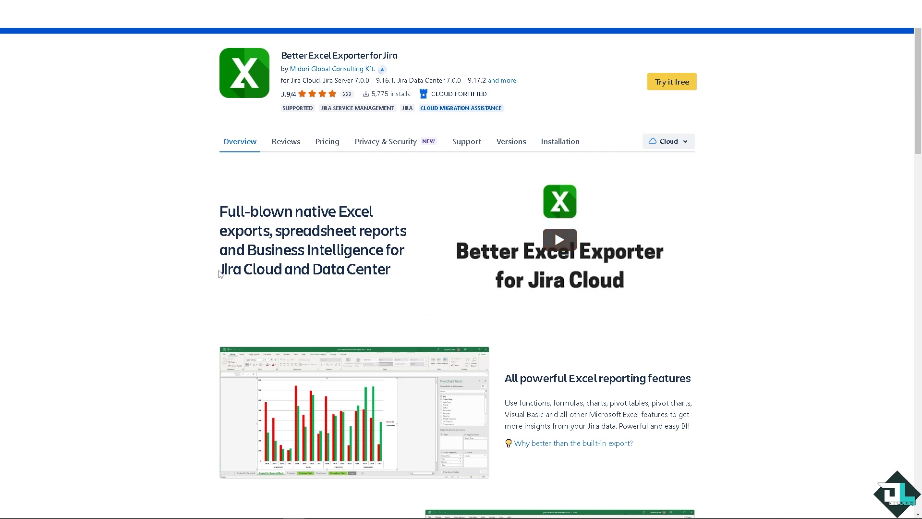
pyautogui.moveTo(215, 305)
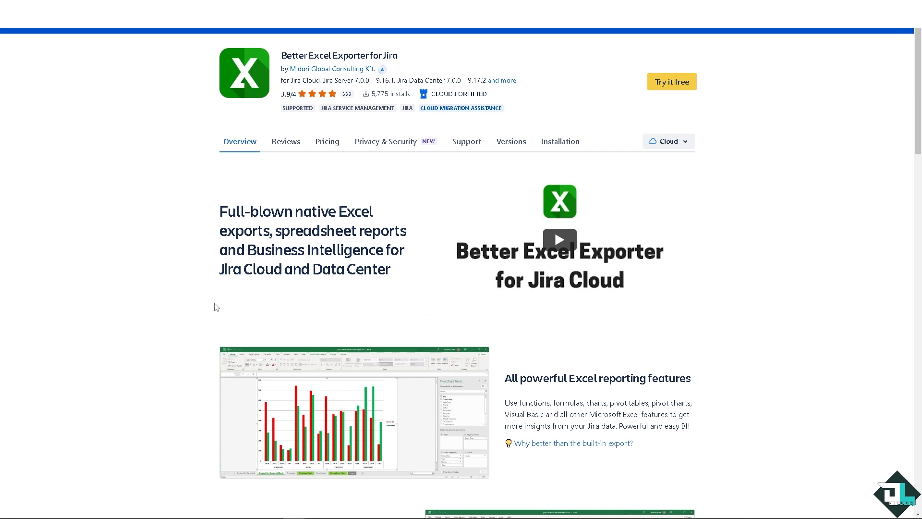
pyautogui.moveTo(331, 286)
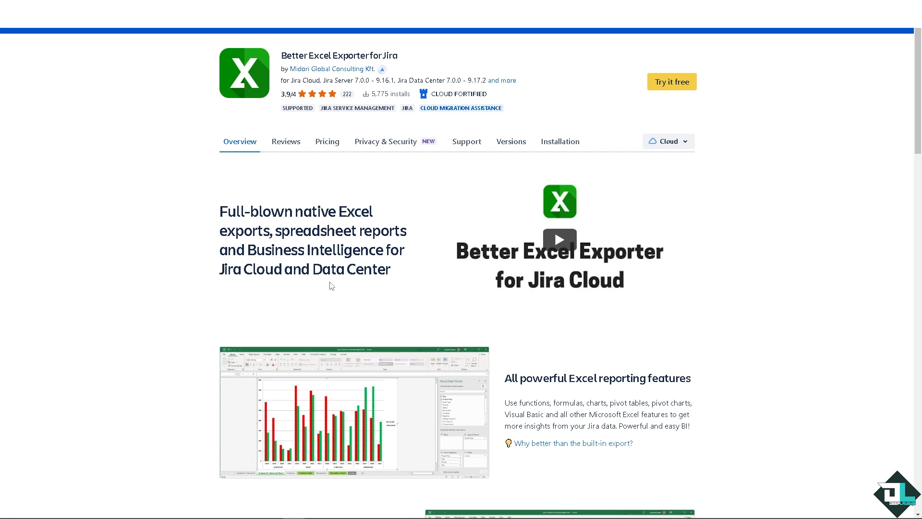
pyautogui.moveTo(309, 287)
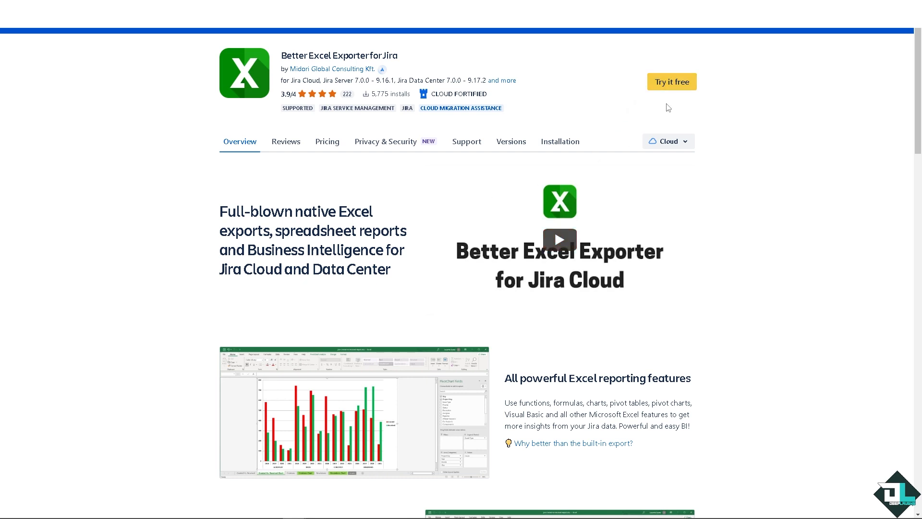
pyautogui.moveTo(311, 169)
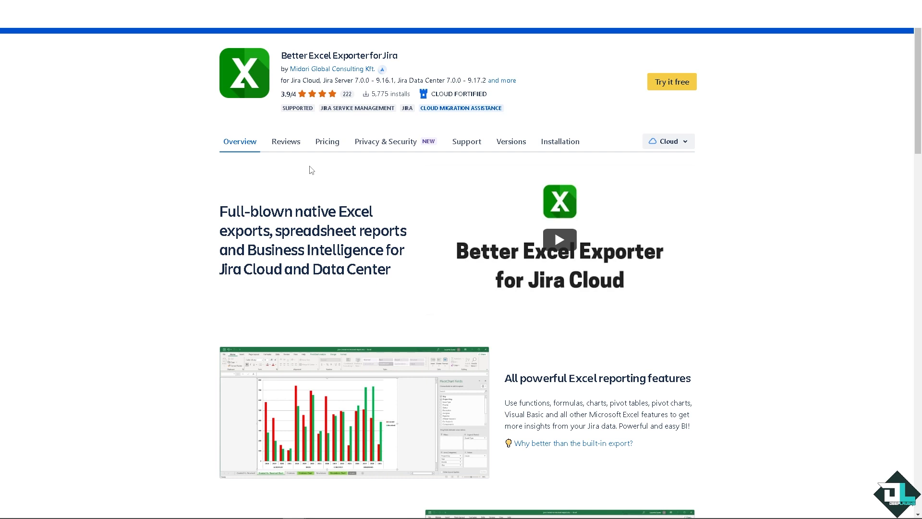
pyautogui.moveTo(376, 203)
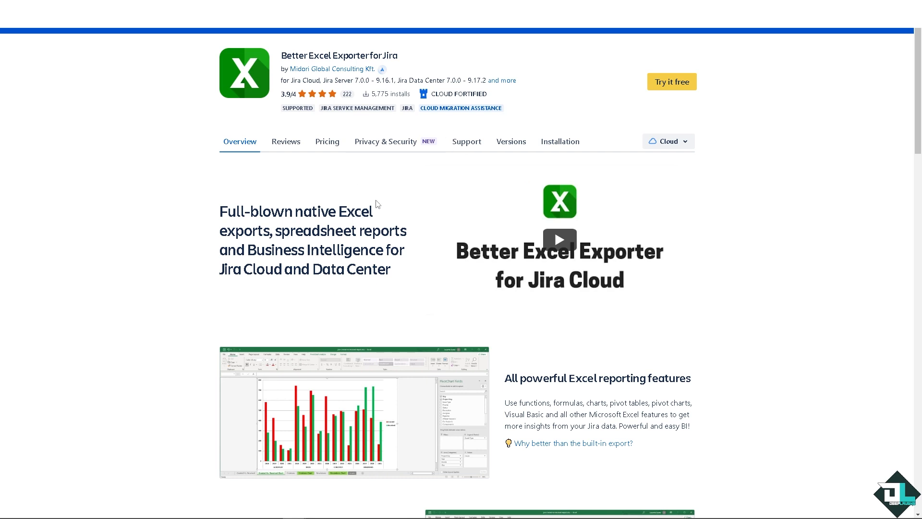
pyautogui.moveTo(669, 131)
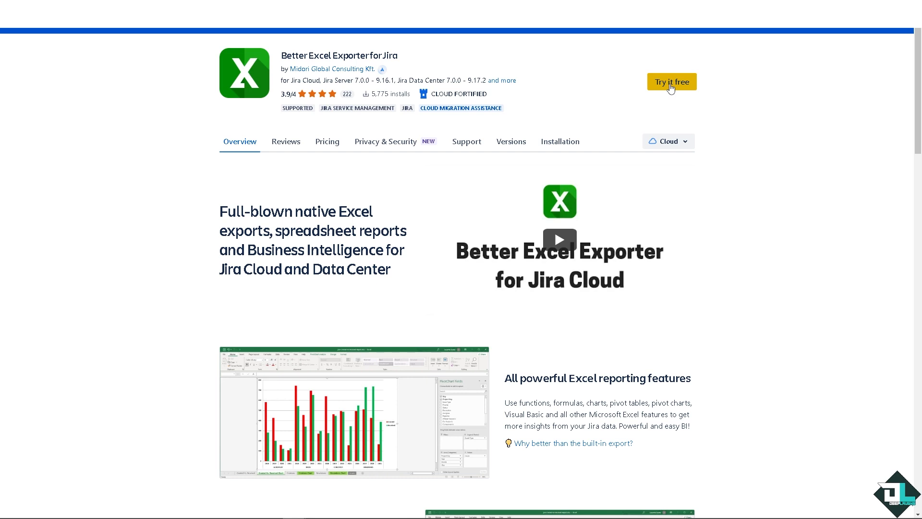
pyautogui.moveTo(69, 280)
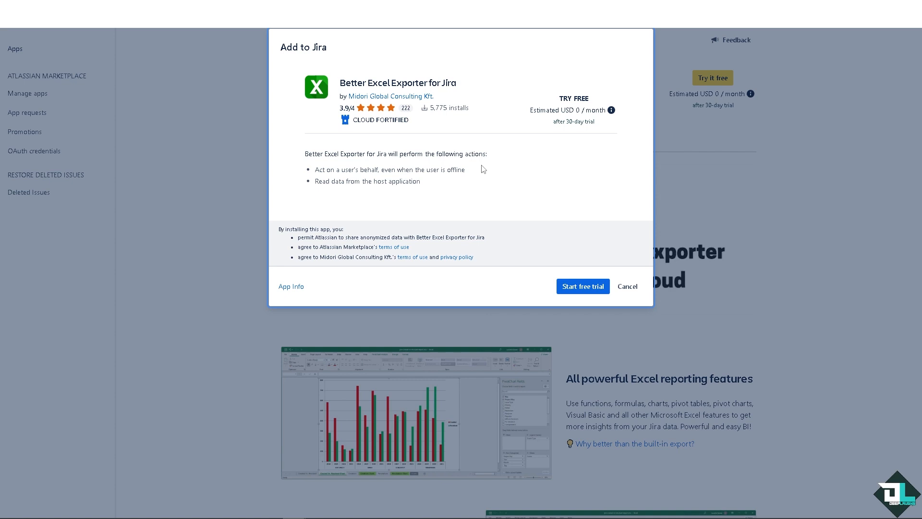
# - Start the free trial of Better Excel Exporter for Jira to add it to Jira
pyautogui.click(627, 286)
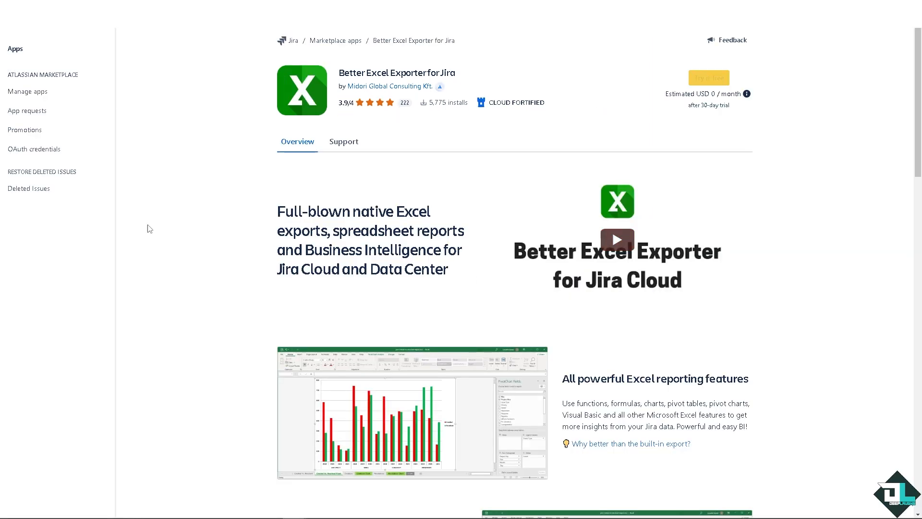
# - Install Better Excel Exporter for Jira on the instance via Get it now
pyautogui.click(707, 76)
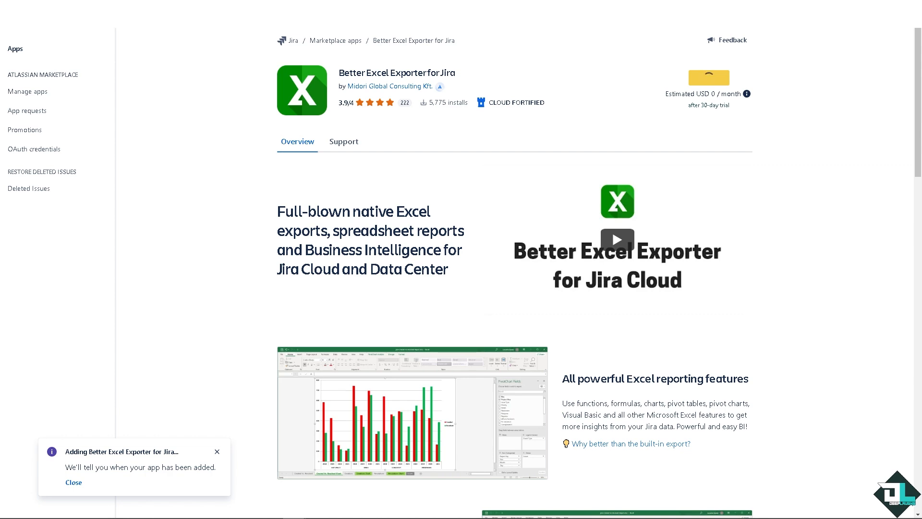
pyautogui.moveTo(211, 145)
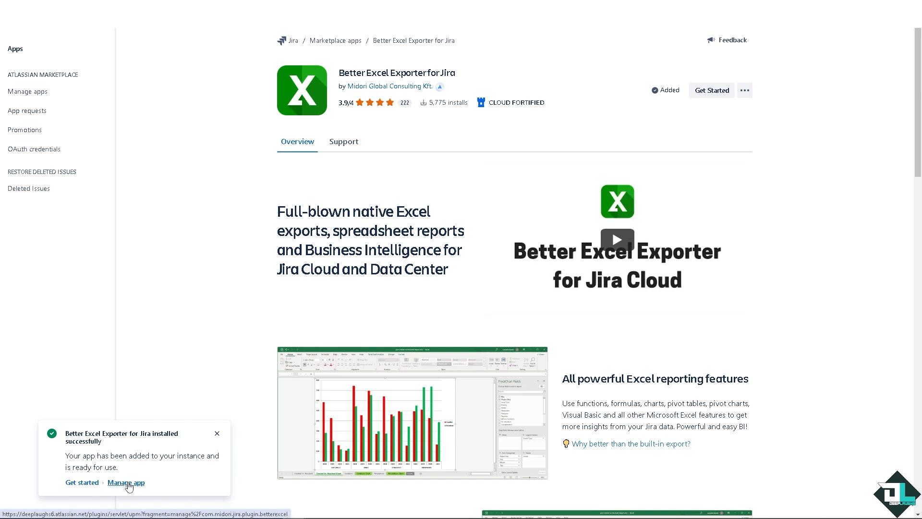
# - From Manage apps filtered to Paid via Atlassian, open Better Excel Exporter's Get started guide
pyautogui.click(126, 482)
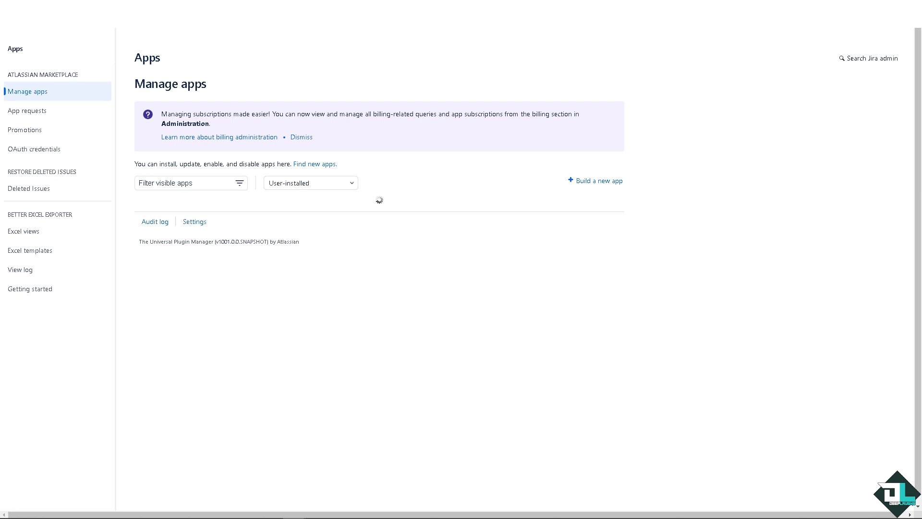
pyautogui.click(310, 174)
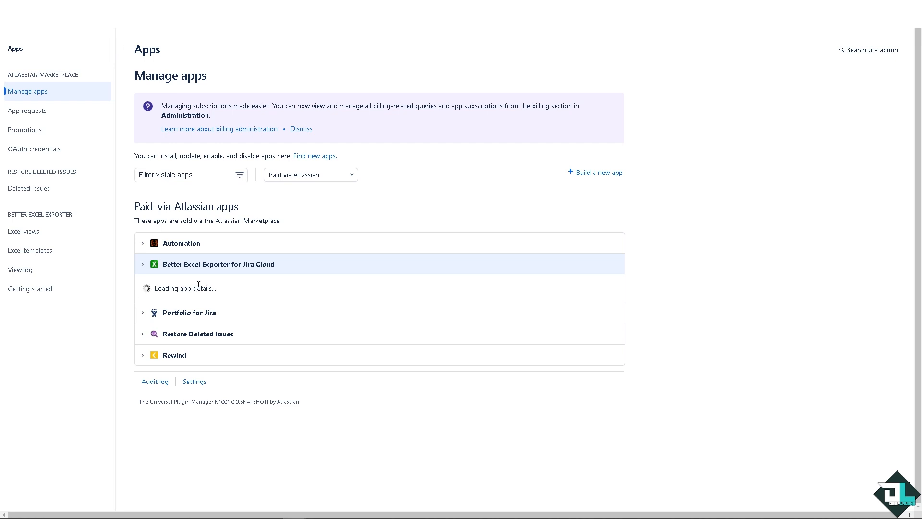
pyautogui.click(218, 263)
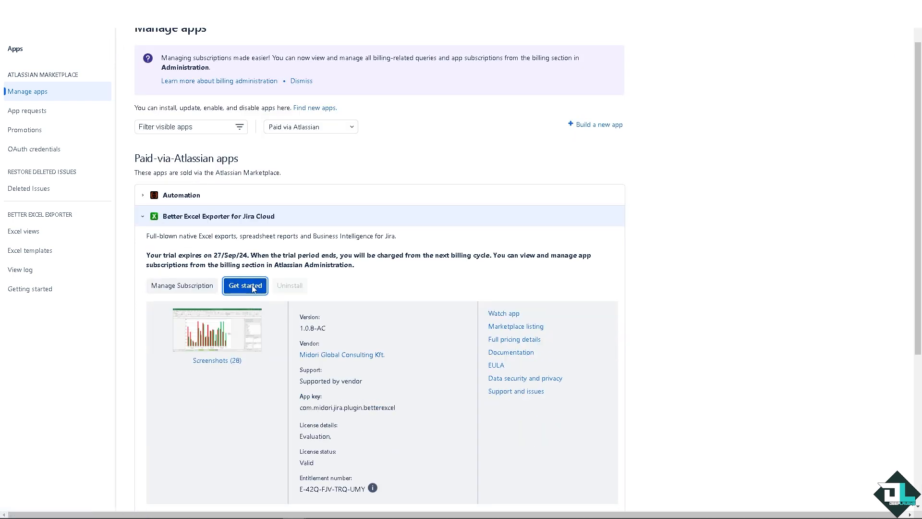
pyautogui.click(245, 286)
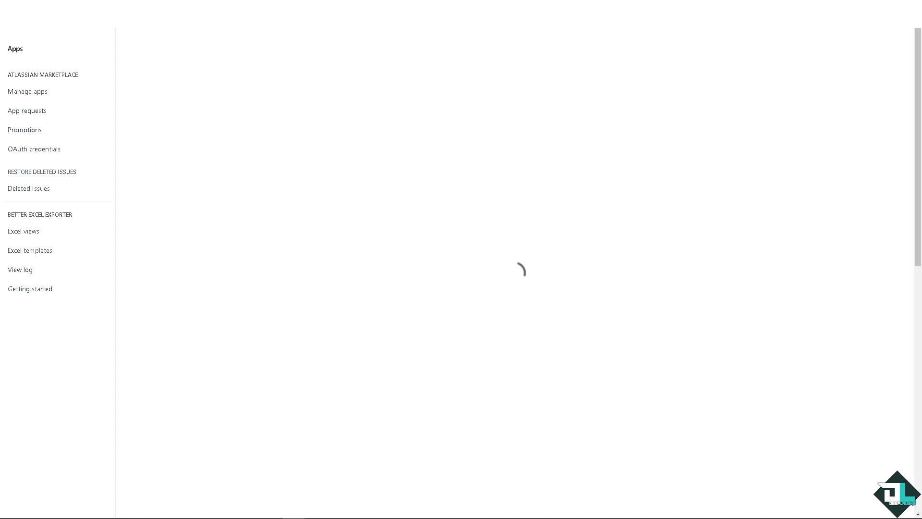
# - Scroll through the Getting started guide and reach the DeepLaughs Scrumboard board
pyautogui.click(30, 290)
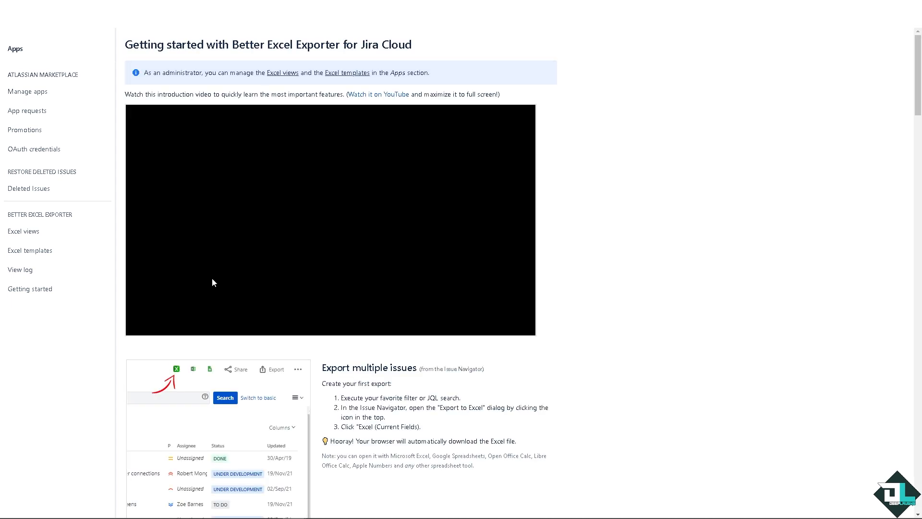
pyautogui.scroll(-3)
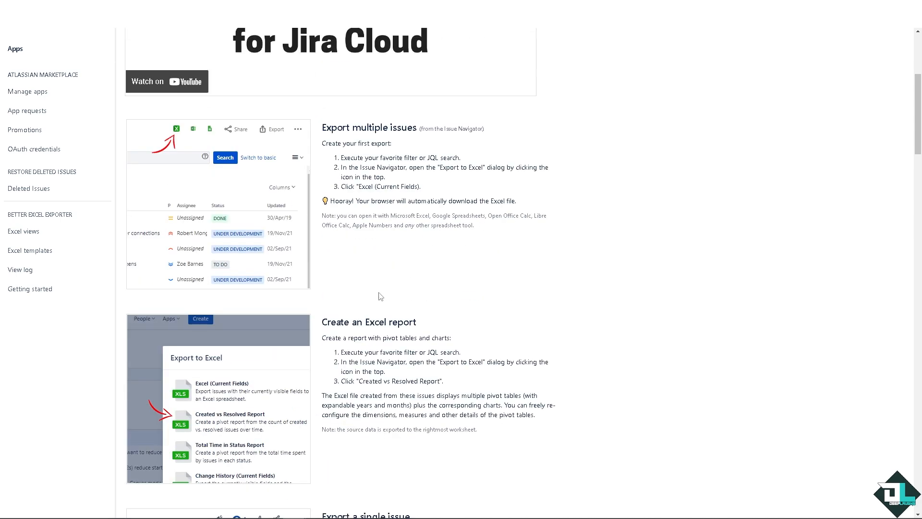
pyautogui.scroll(-3)
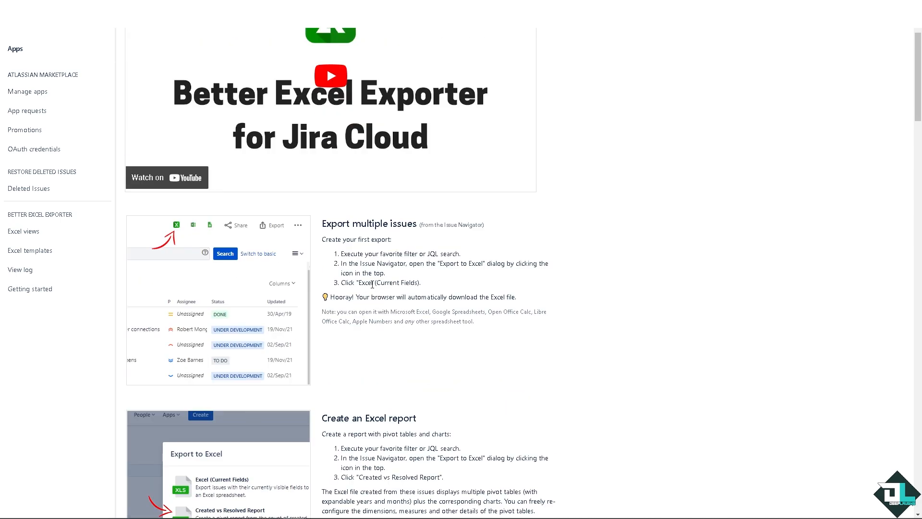
pyautogui.moveTo(394, 247)
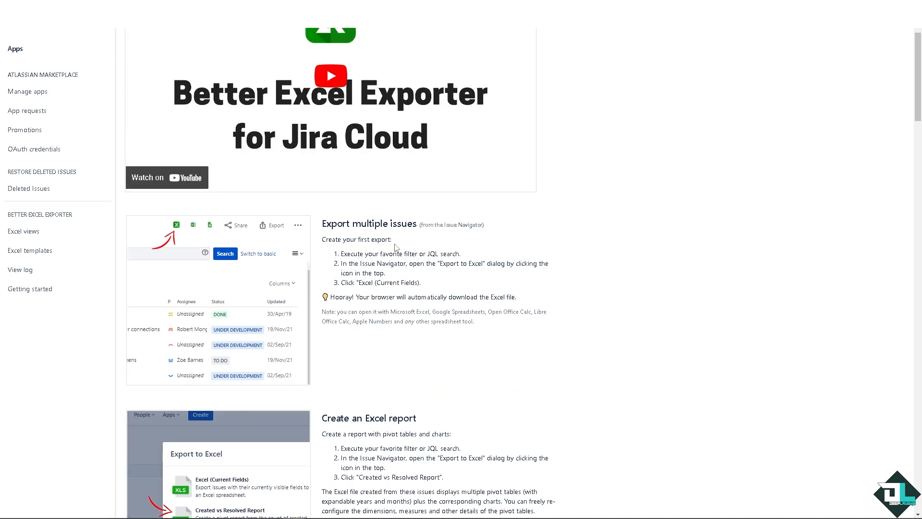
pyautogui.scroll(-3)
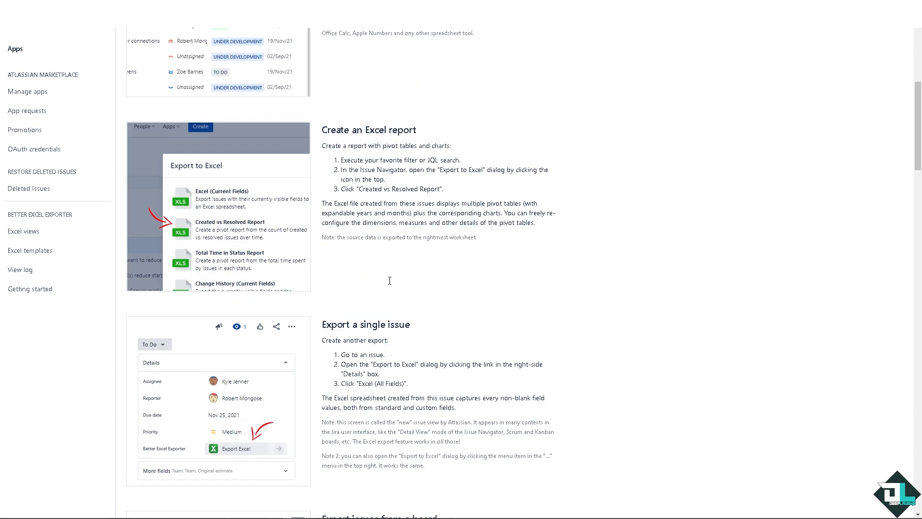
pyautogui.scroll(-3)
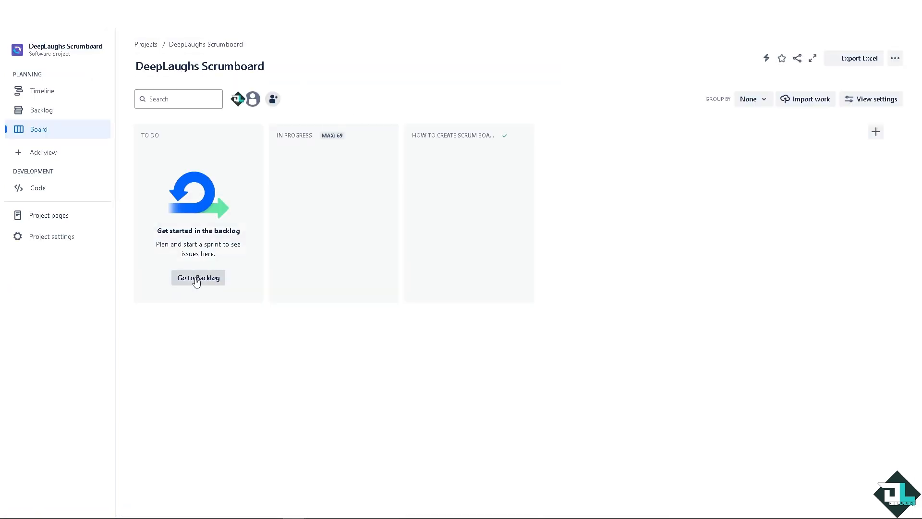
# - Go to the DS backlog and show the detail panel of issue DS-5
pyautogui.click(198, 276)
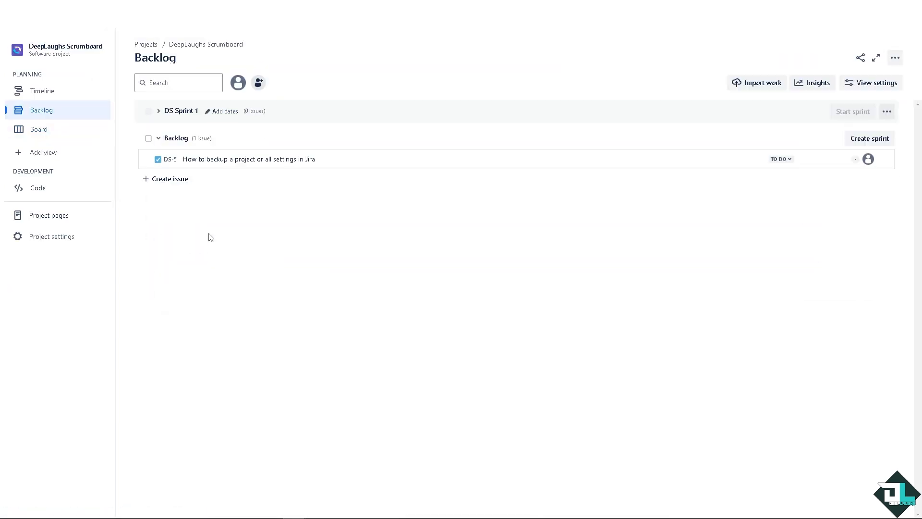
pyautogui.click(248, 158)
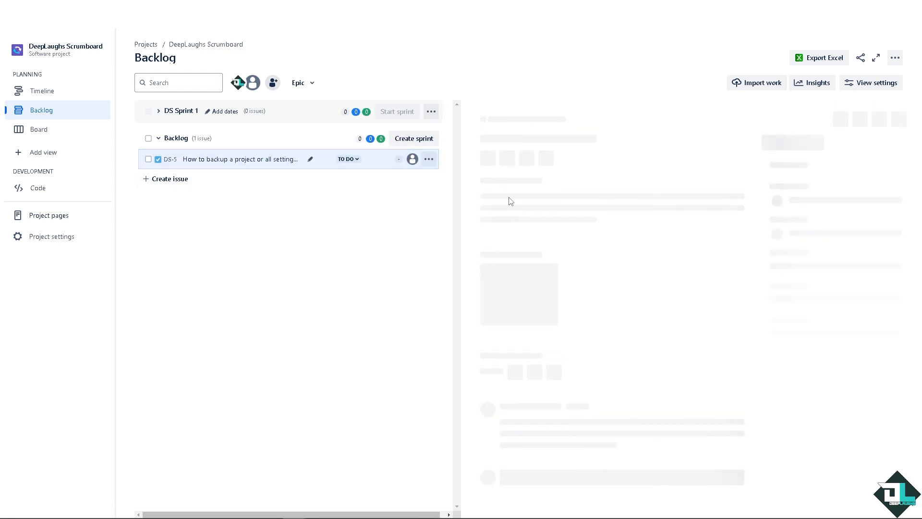
pyautogui.click(239, 158)
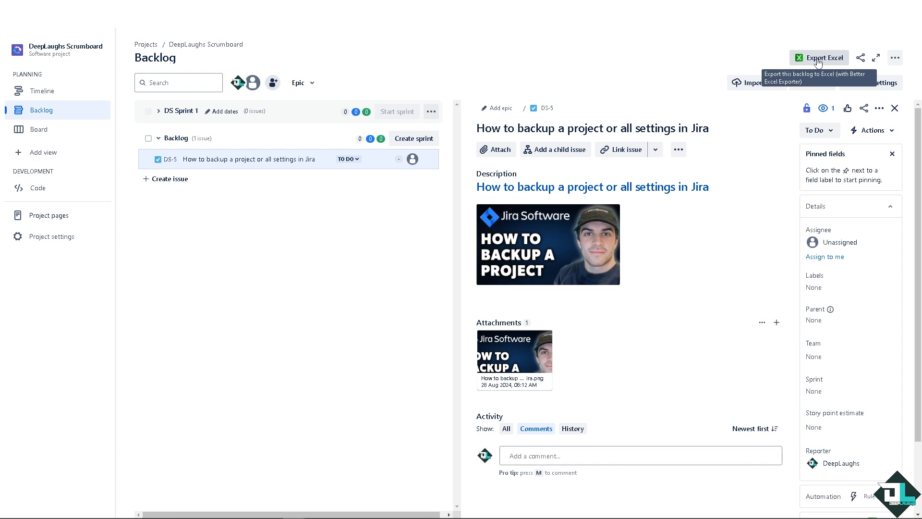
# - Show the Export to Excel dialog listing the export formats and pivot reports
pyautogui.click(818, 58)
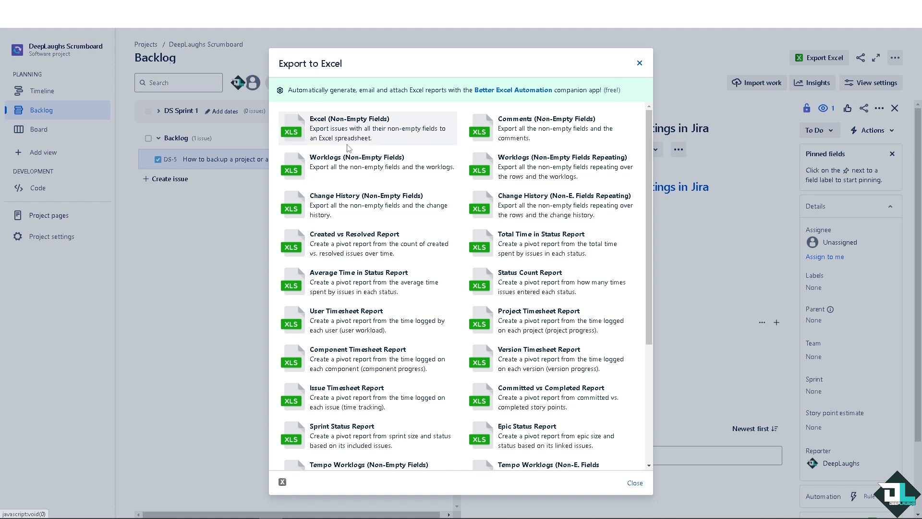
pyautogui.moveTo(378, 138)
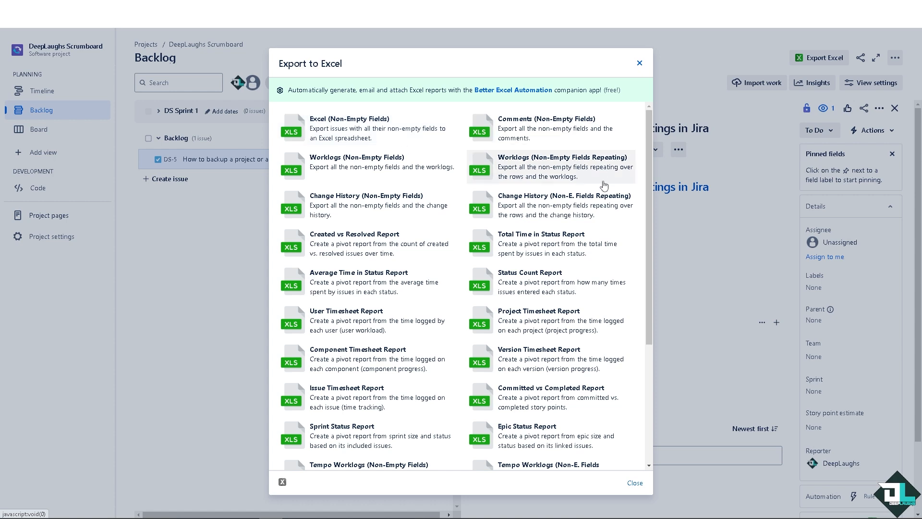
pyautogui.scroll(-3)
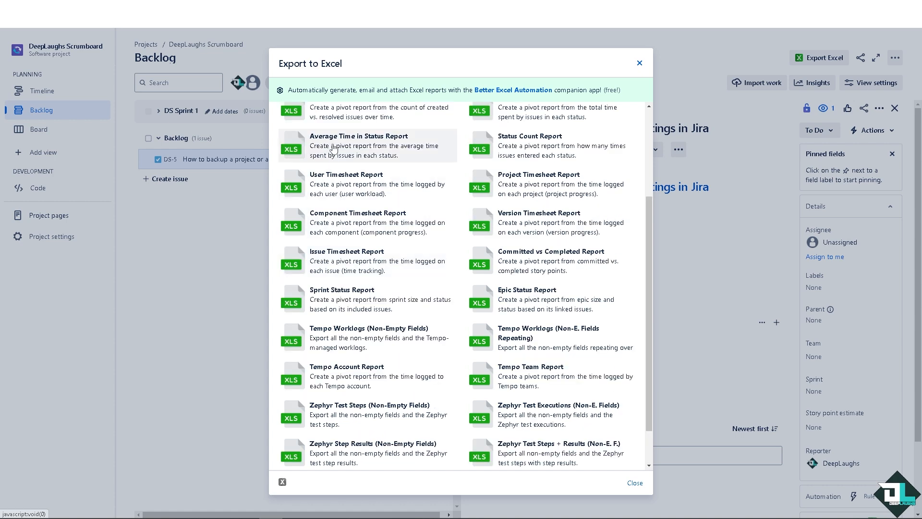
# - Start exporting the backlog with a chosen Excel format and let it generate
pyautogui.click(358, 145)
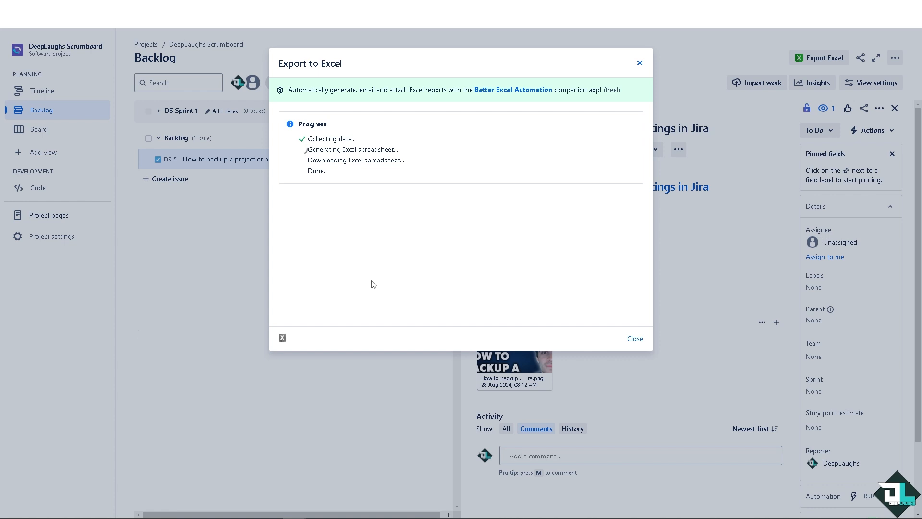
pyautogui.moveTo(409, 285)
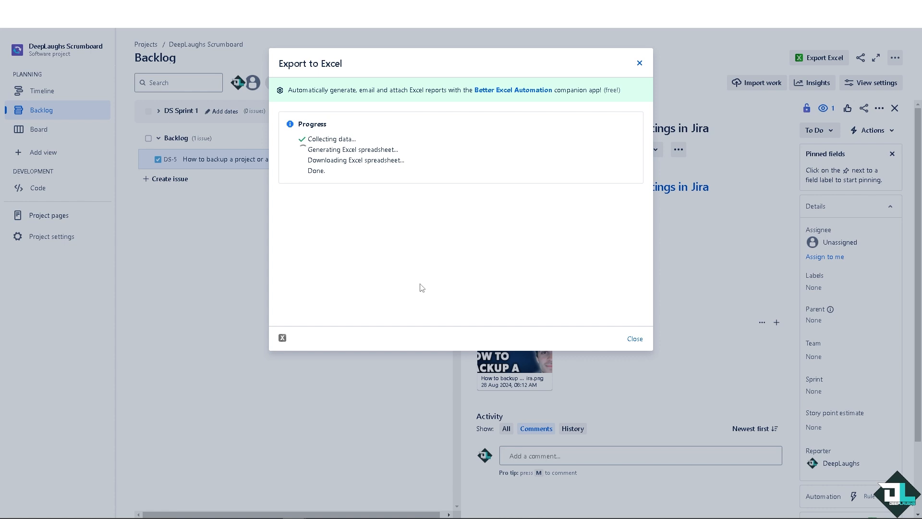
pyautogui.moveTo(395, 256)
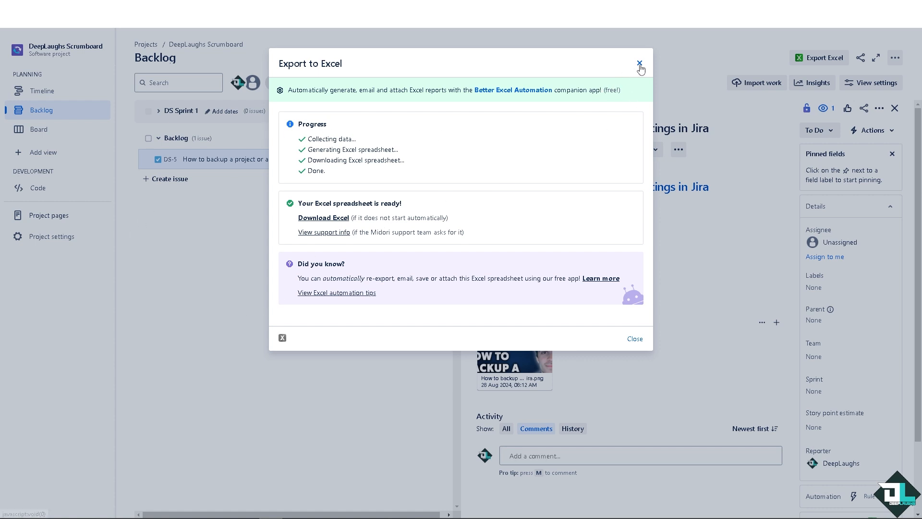
# - Dismiss the finished Export to Excel dialog, revealing issue SCRUM-25
pyautogui.click(640, 63)
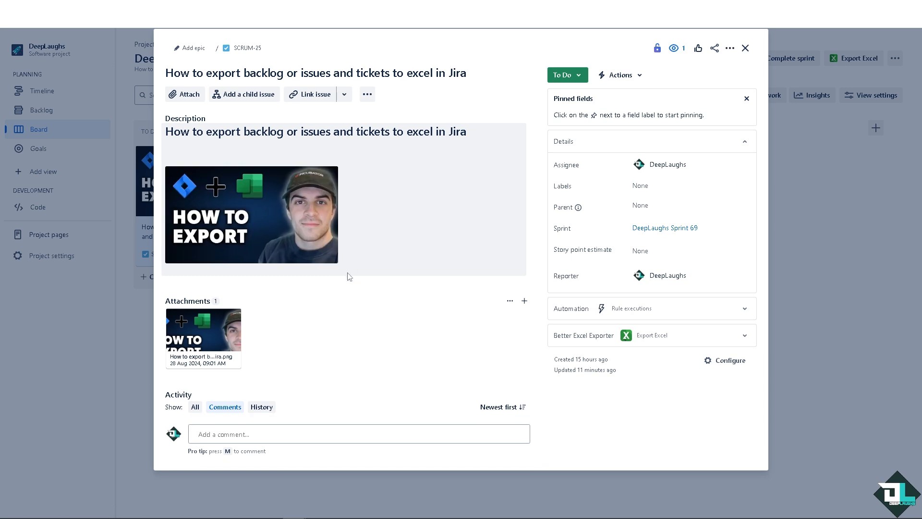
pyautogui.moveTo(290, 219)
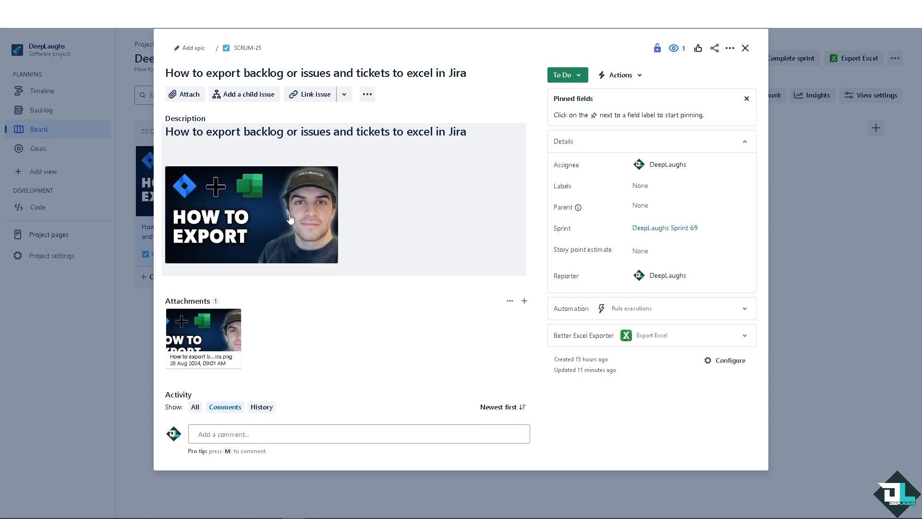